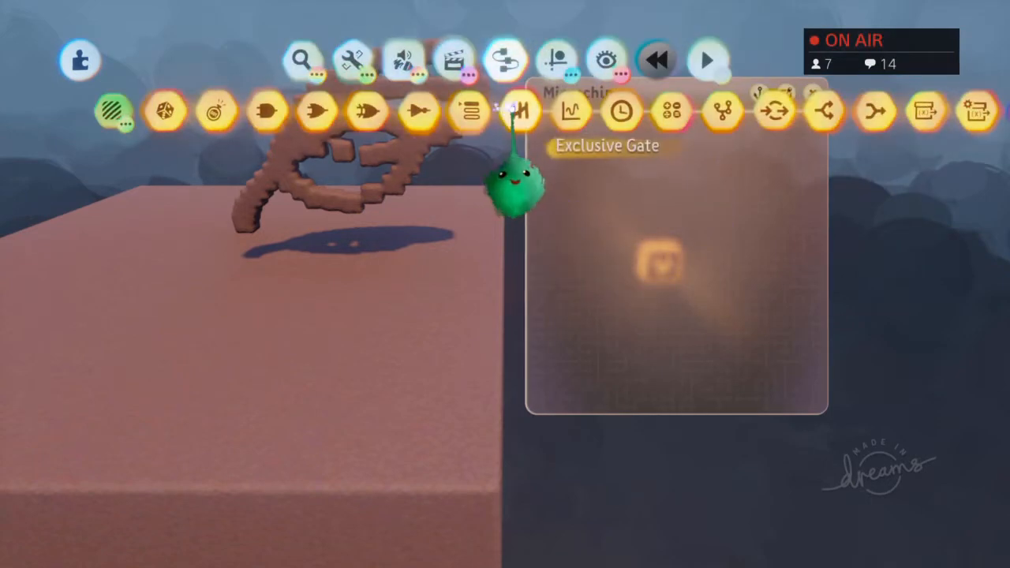
Step: Switch from the gadget palette to Sound Mode
click(514, 110)
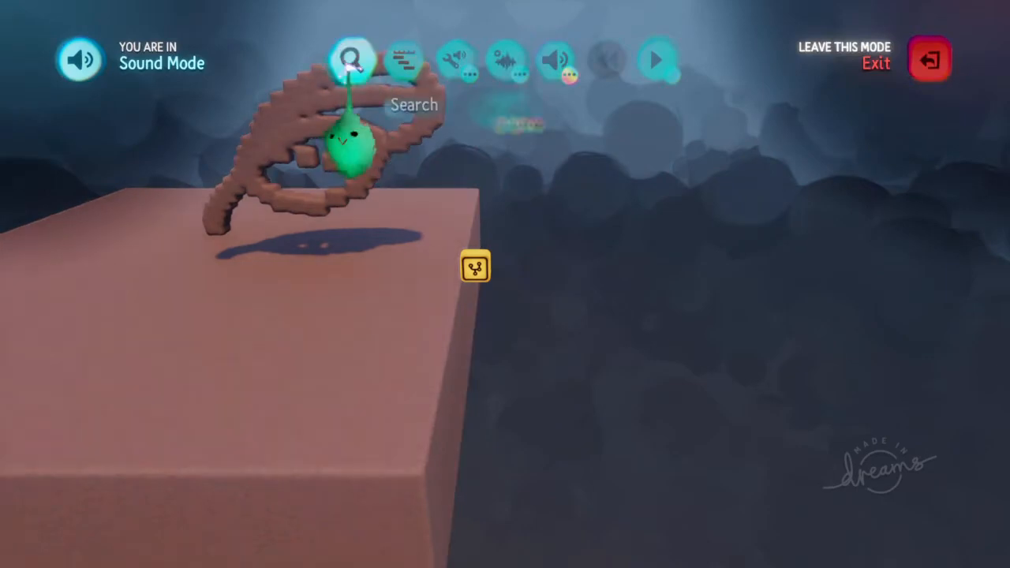
Step: Find the Quick Analogue Bass in the sound library and scope into its contents
click(354, 60)
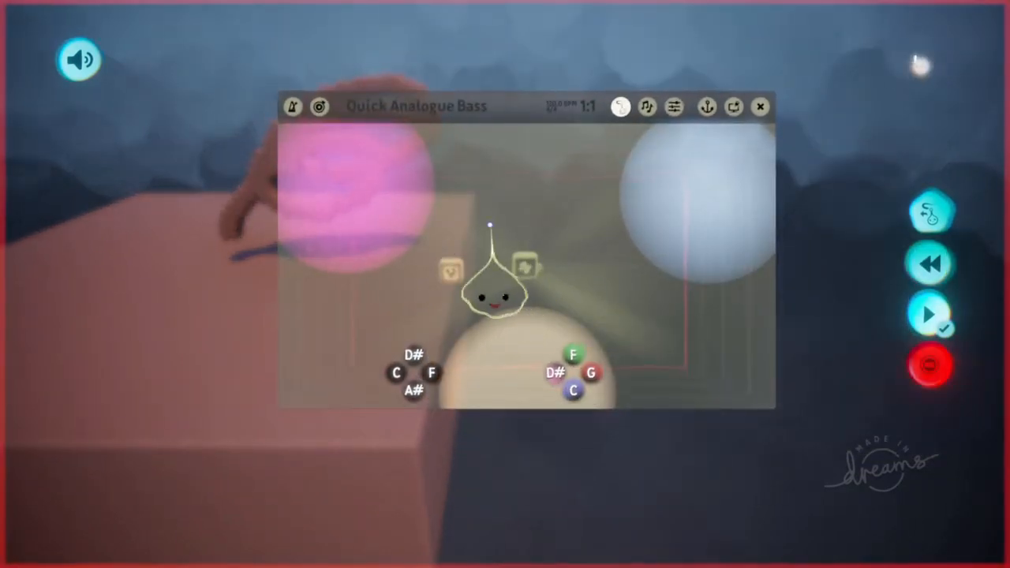
click(927, 364)
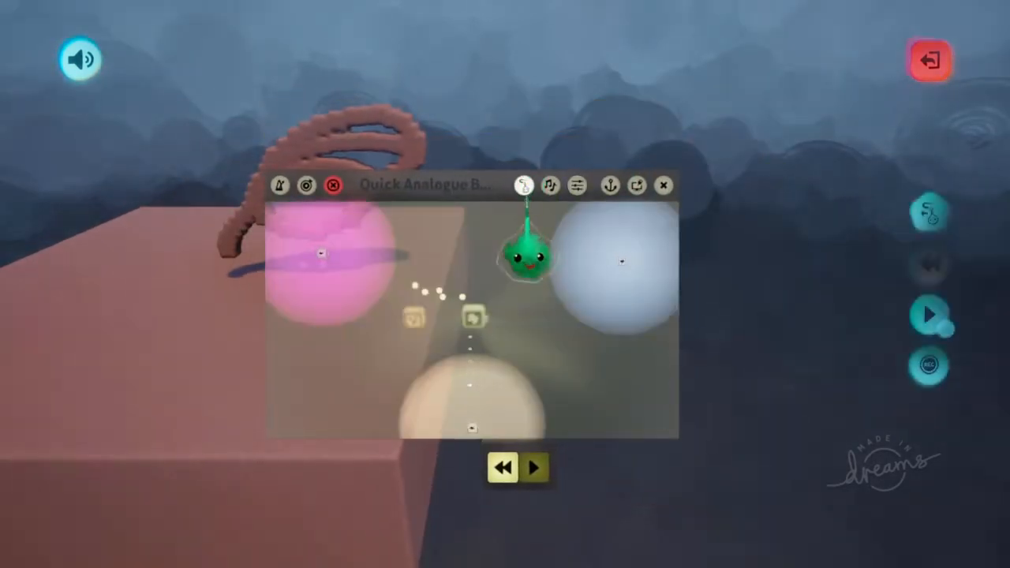
click(663, 186)
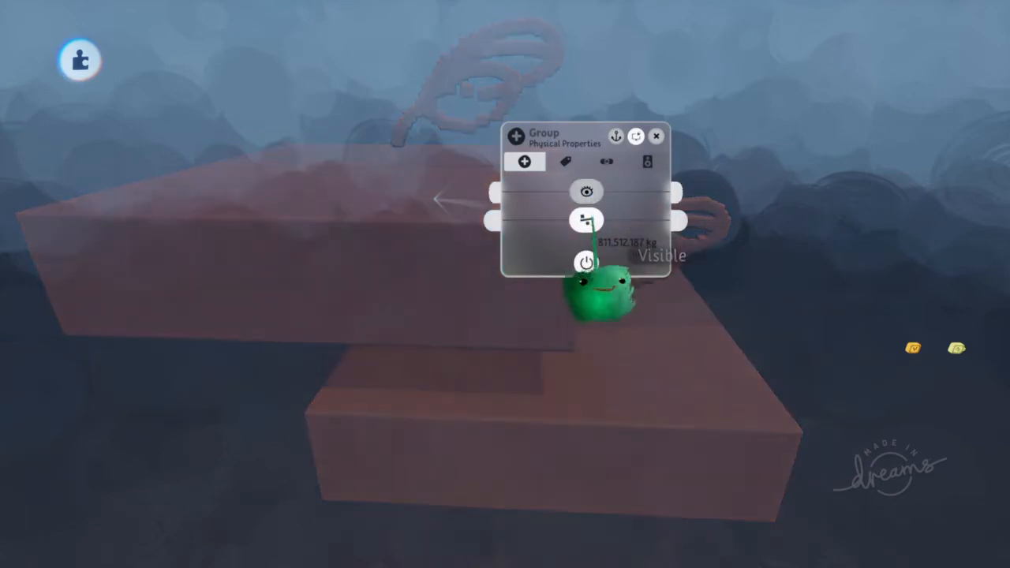
Step: Close the group's physical properties and bring up the top slab sculpture's properties
click(657, 136)
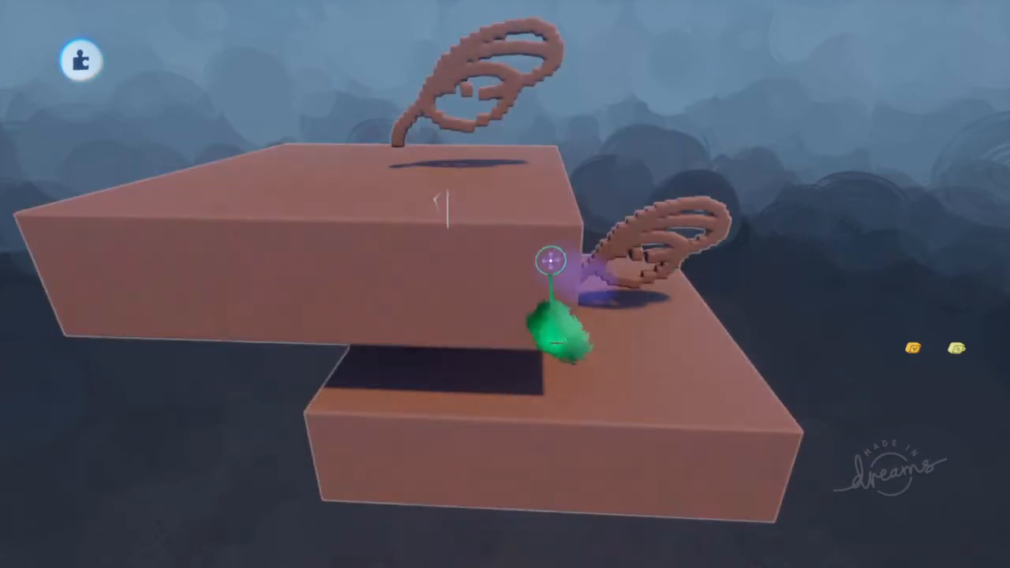
click(549, 261)
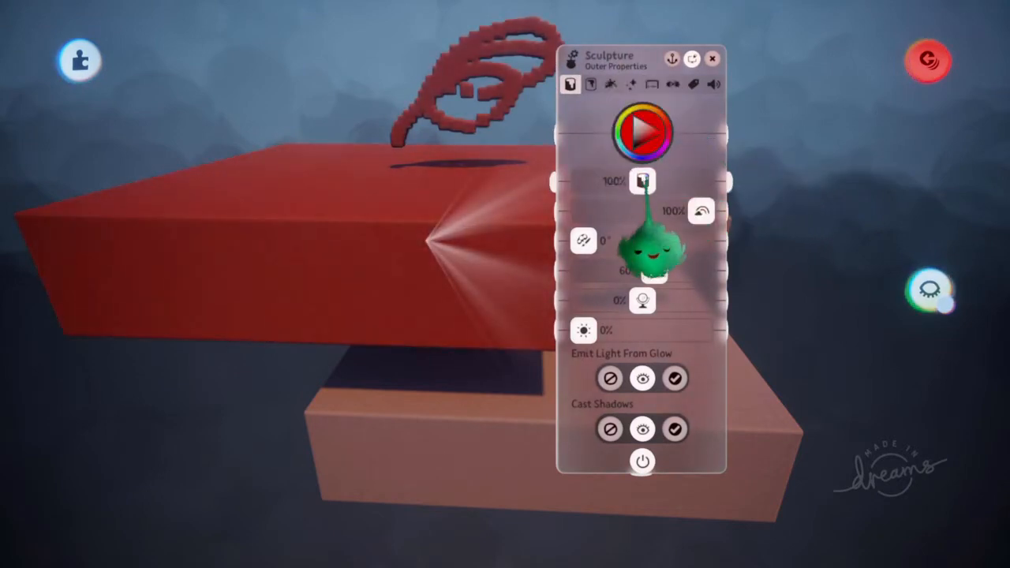
Step: Show the Stock Puppet (Basic) movement settings beside the sculpture's properties
click(716, 58)
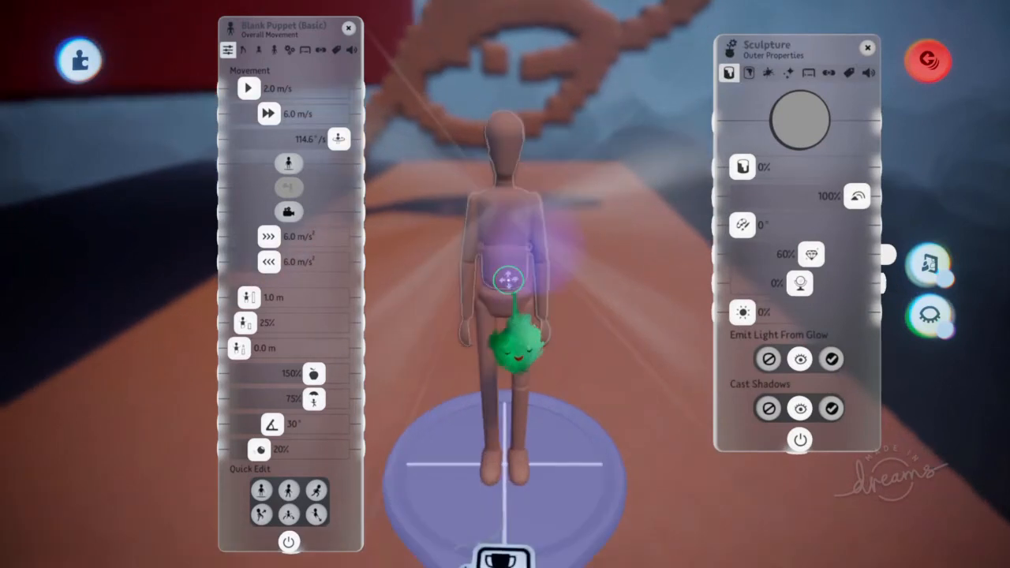
Step: Scope into the sculpture to view its box shapes in the Shape Editor
click(347, 29)
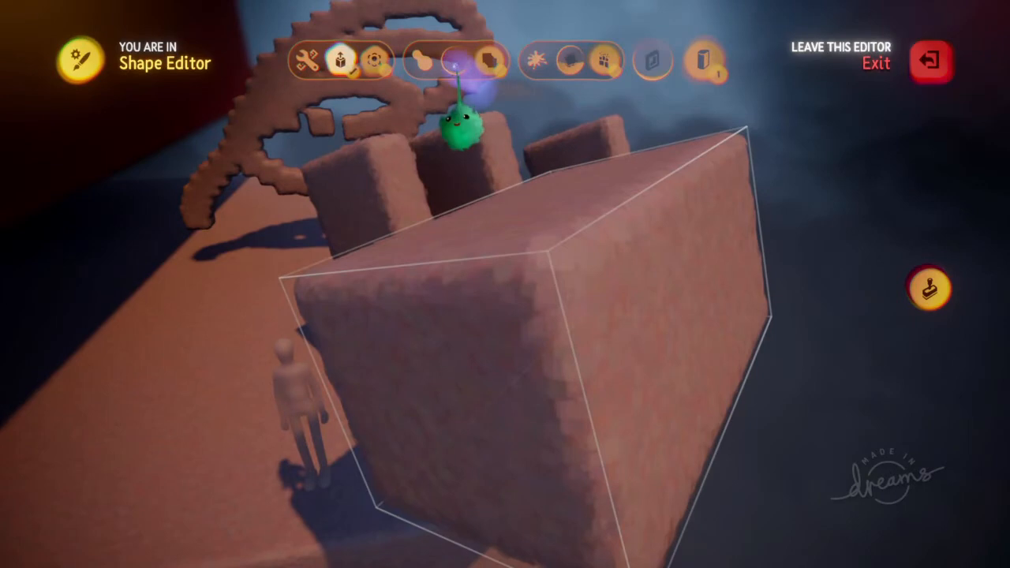
click(935, 60)
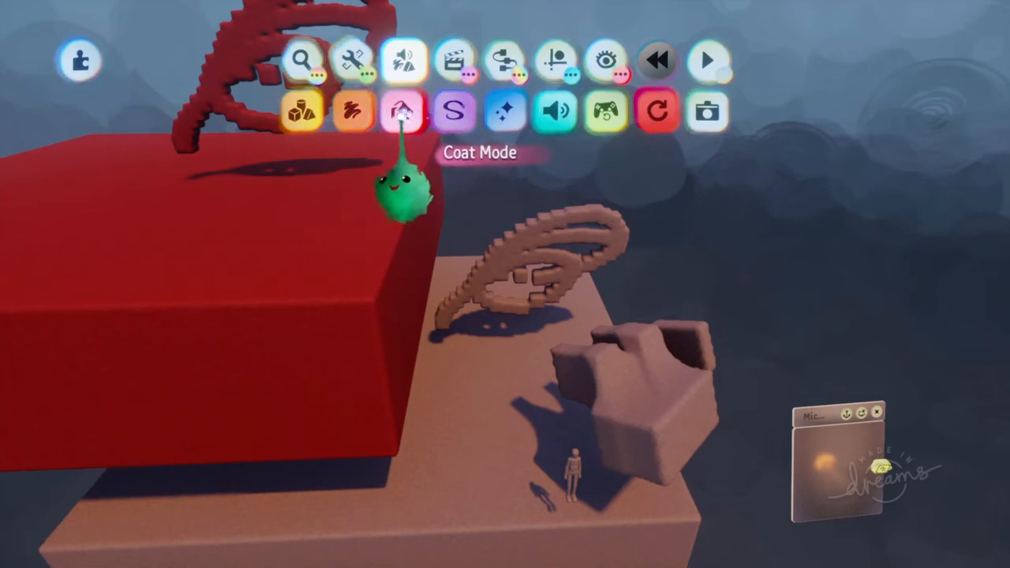
mouse_move(502, 111)
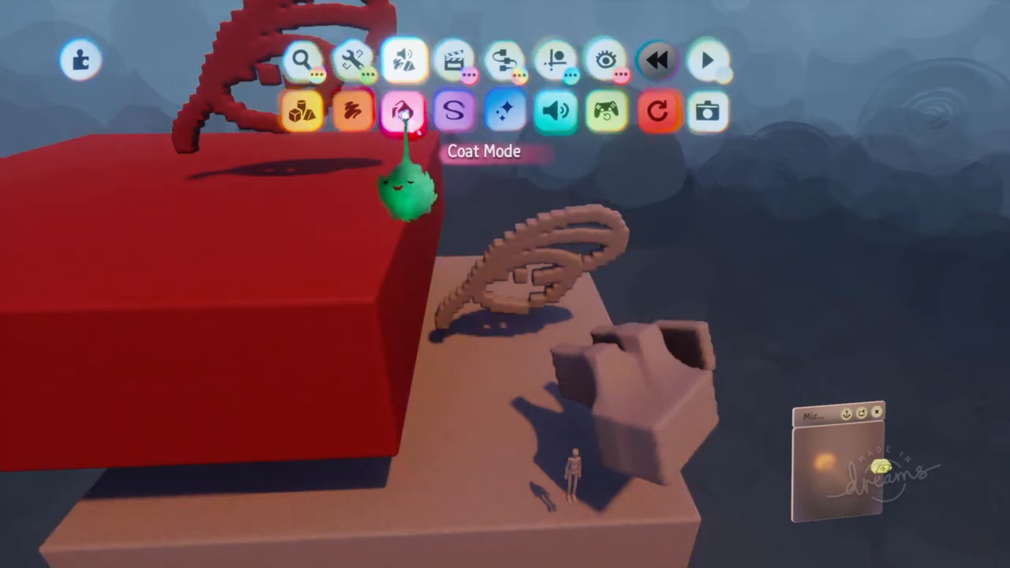
Step: Switch to Coat Mode and display its colour swatches for painting the slab
click(403, 111)
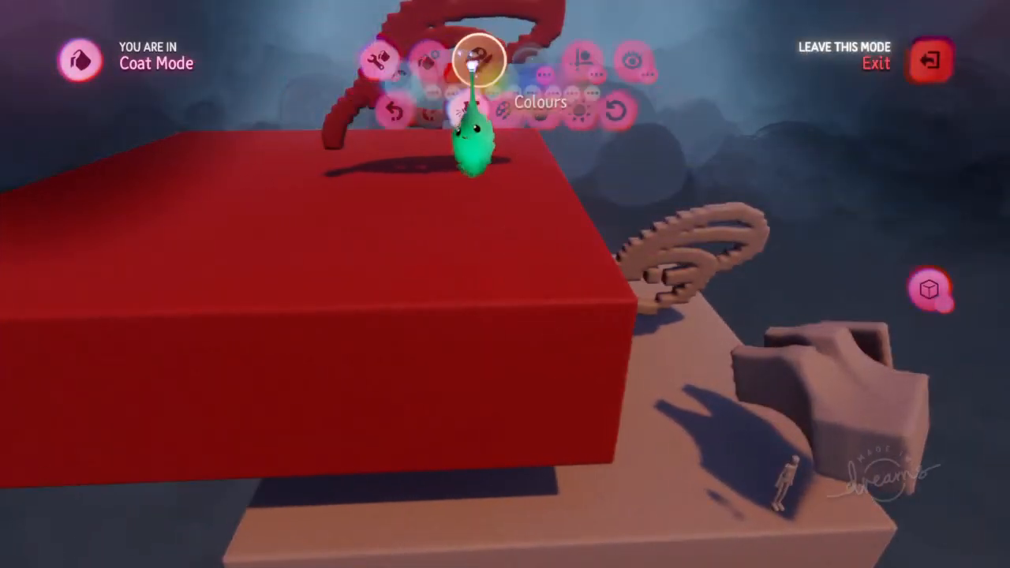
click(477, 60)
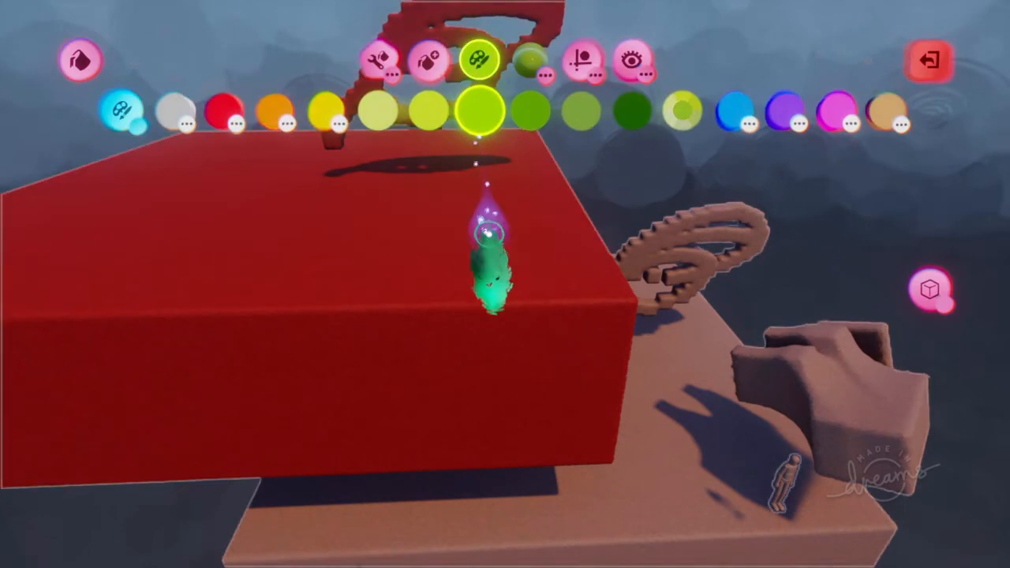